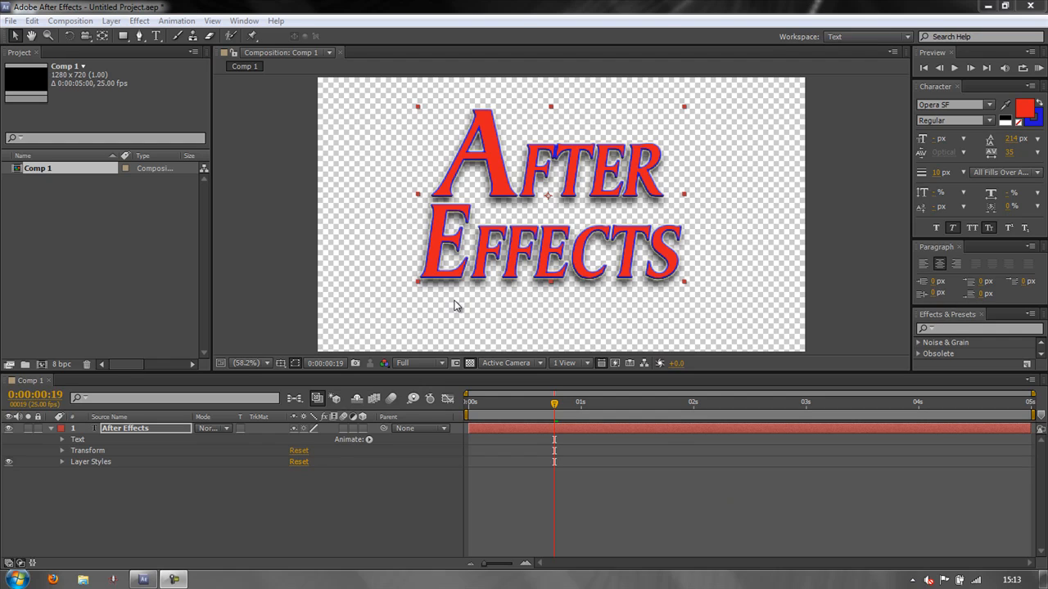
{"action": "mouse_move", "coordinate": [921, 196]}
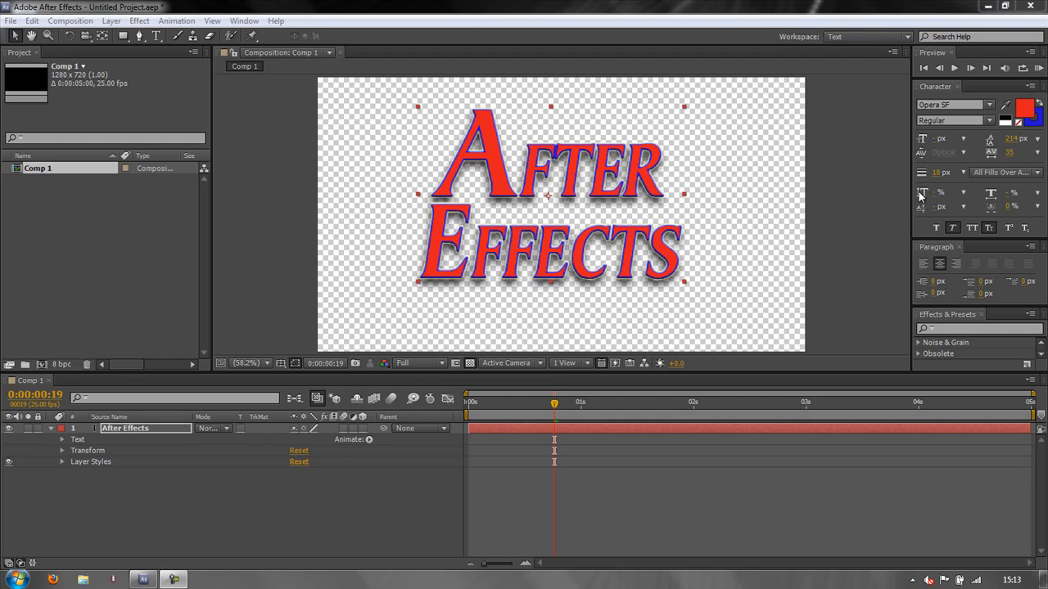
{"action": "mouse_move", "coordinate": [690, 451]}
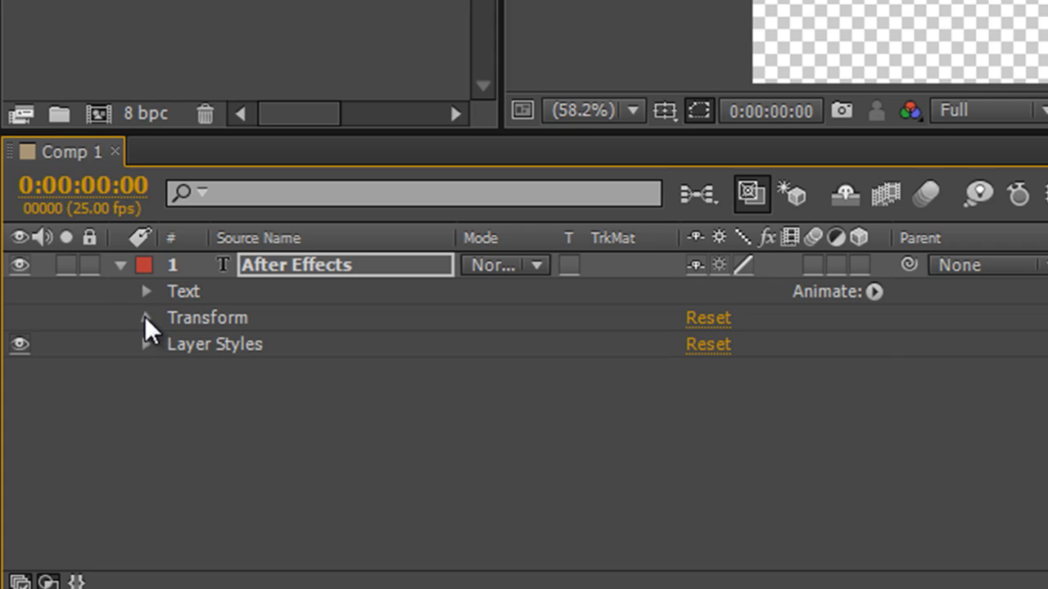
{"action": "left_click", "coordinate": [145, 318]}
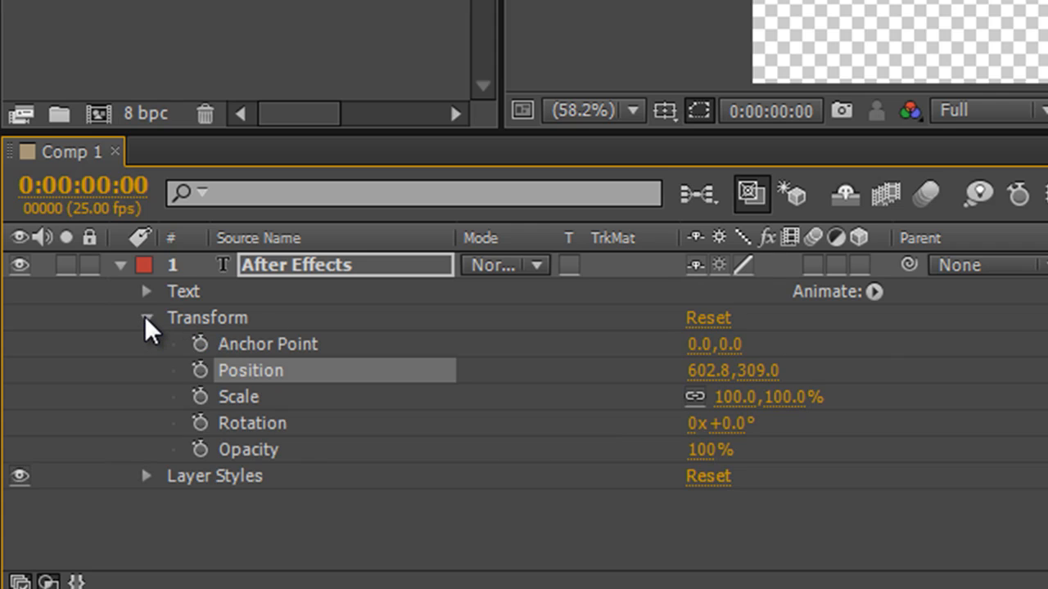
{"action": "left_click", "coordinate": [146, 317]}
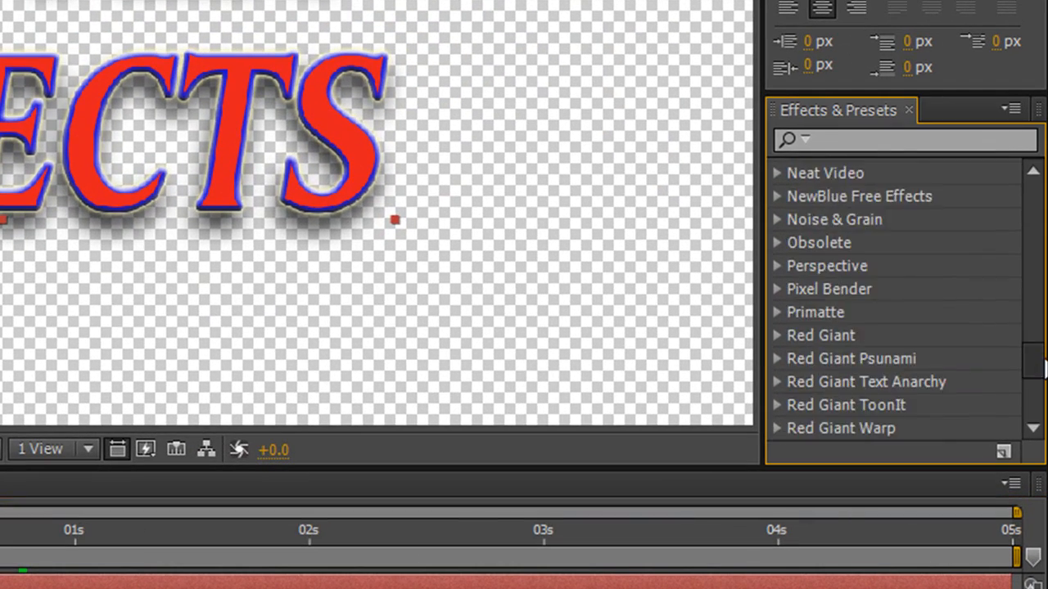
{"action": "scroll", "scroll_direction": "down", "scroll_amount": 3}
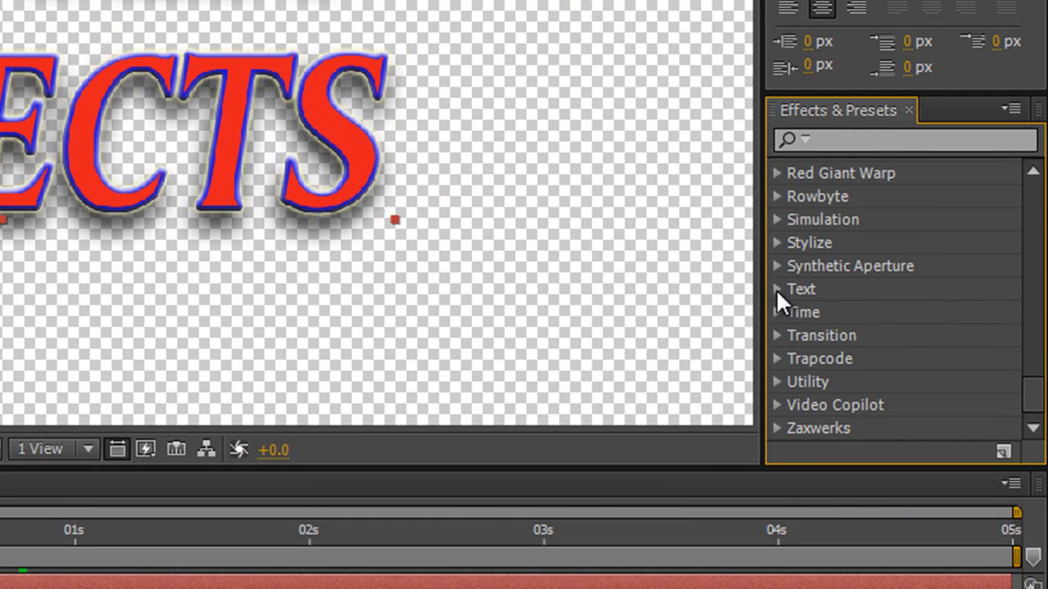
{"action": "left_click", "coordinate": [776, 289]}
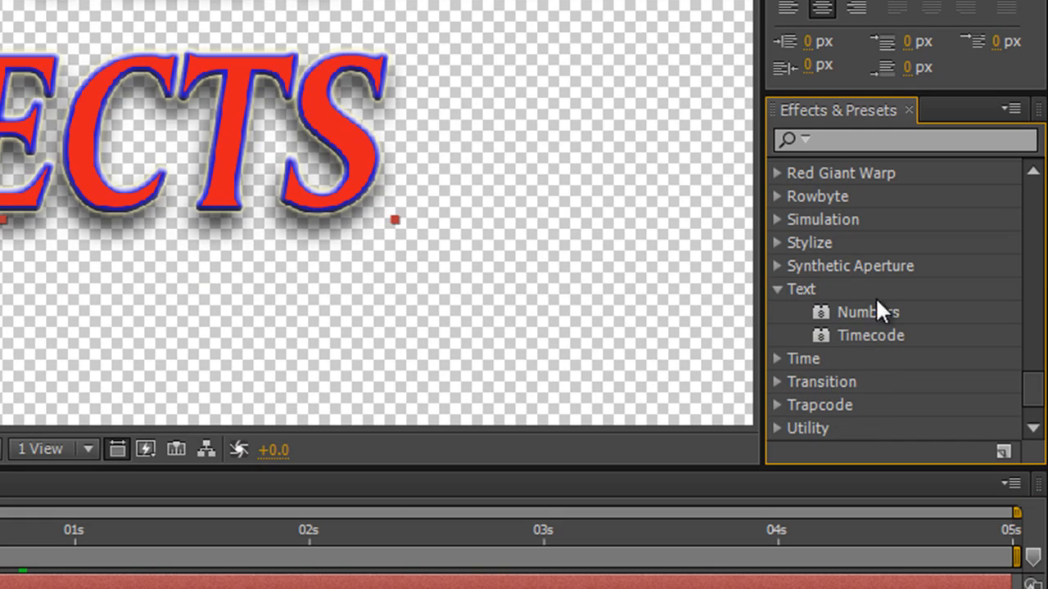
{"action": "mouse_move", "coordinate": [786, 319]}
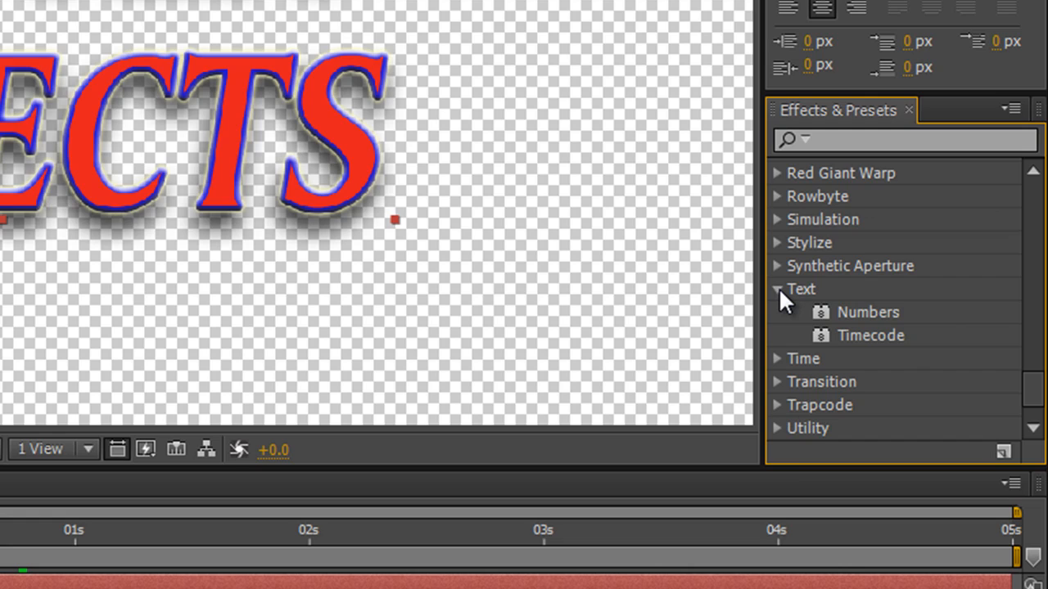
{"action": "left_click", "coordinate": [779, 289]}
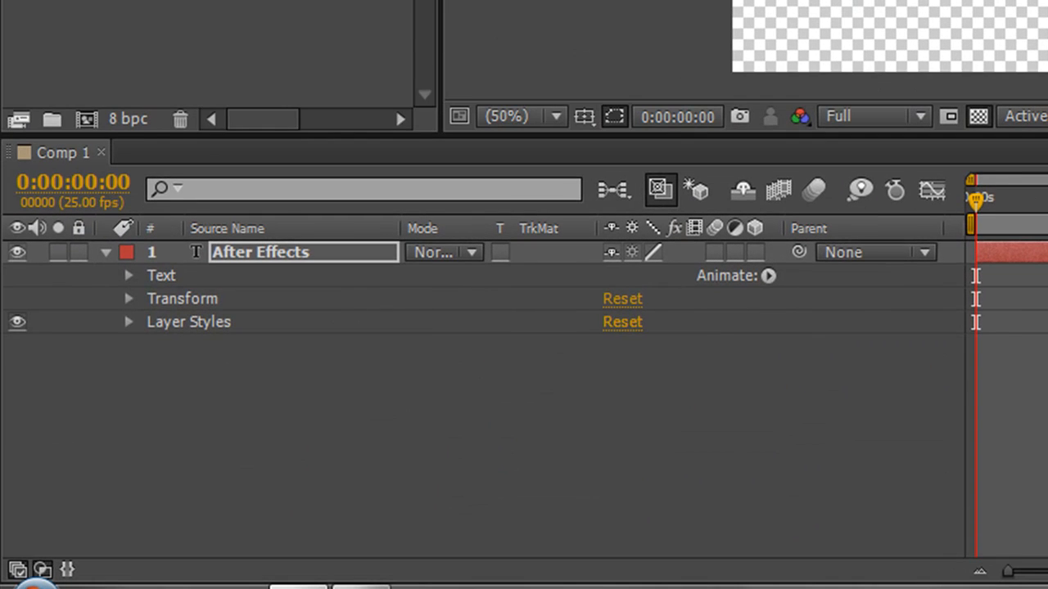
{"action": "mouse_move", "coordinate": [131, 283]}
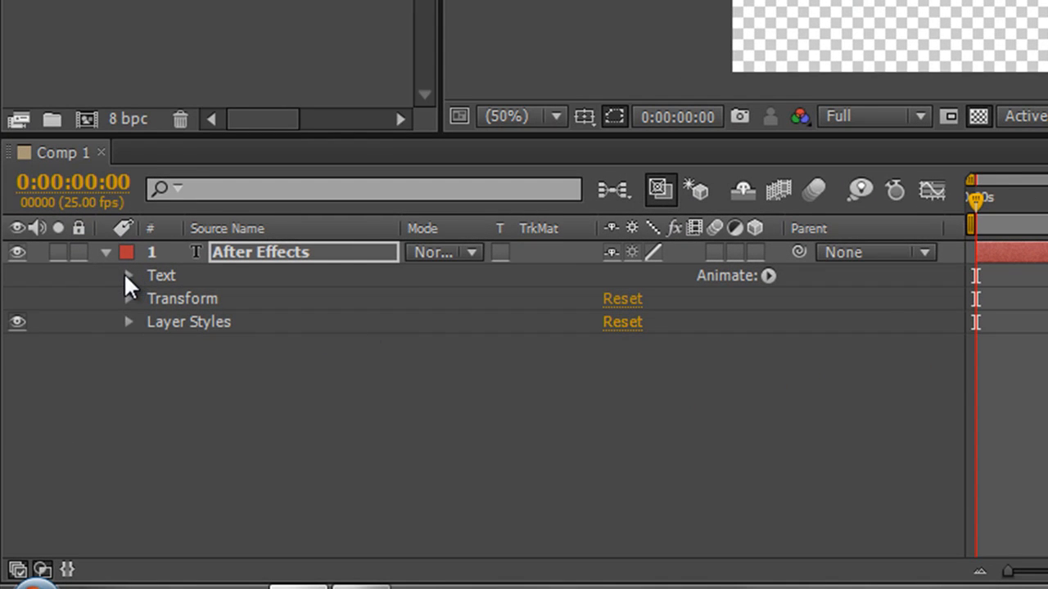
{"action": "mouse_move", "coordinate": [753, 295]}
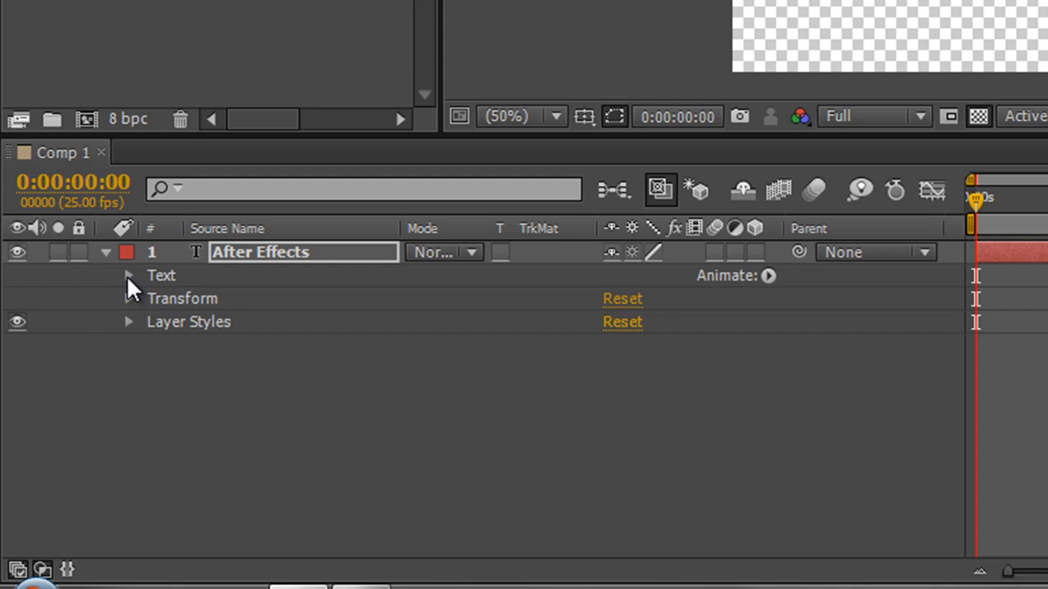
Reveal the title layer's Text properties and start Source Text keyframing at the composition start.
{"action": "left_click", "coordinate": [128, 276]}
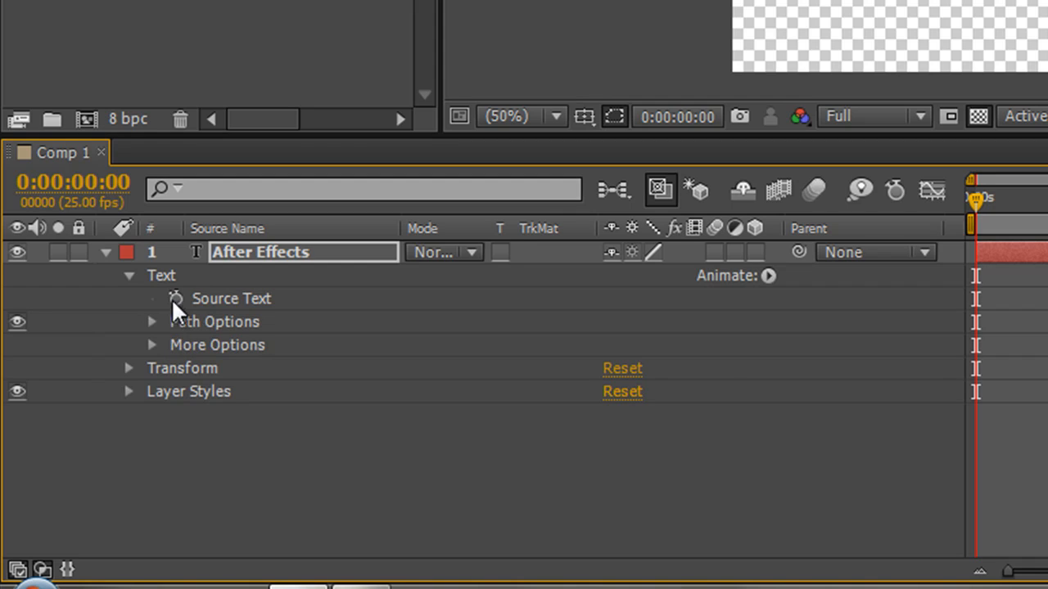
{"action": "left_click", "coordinate": [175, 298]}
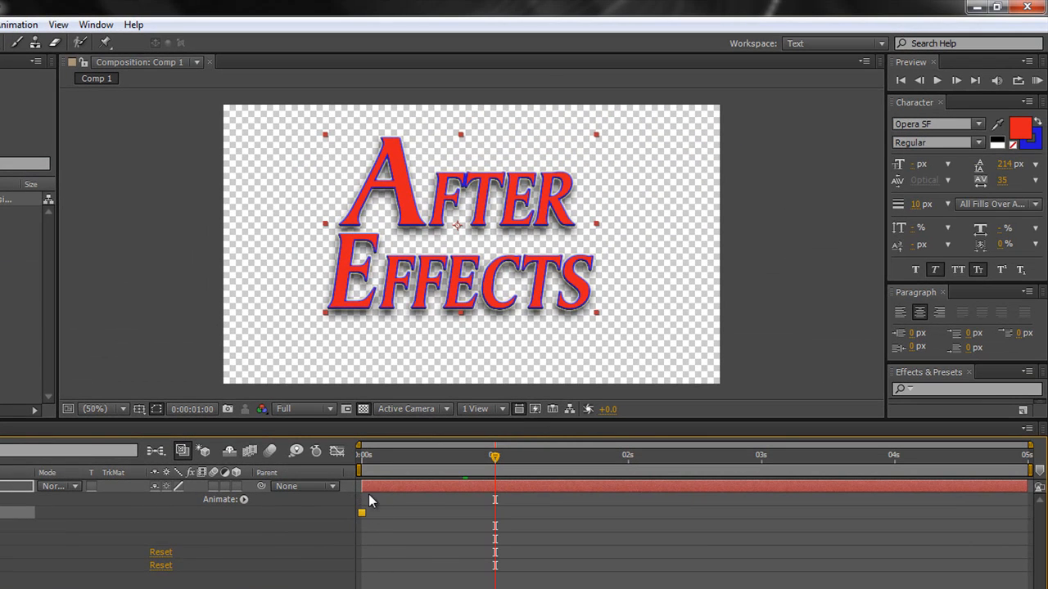
{"action": "mouse_move", "coordinate": [356, 536]}
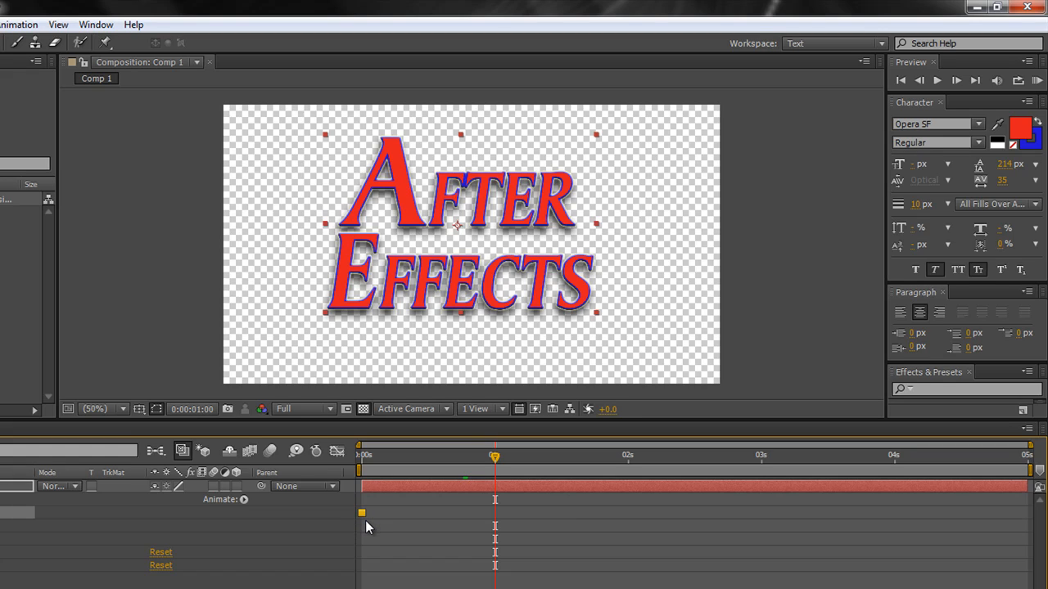
{"action": "mouse_move", "coordinate": [365, 530]}
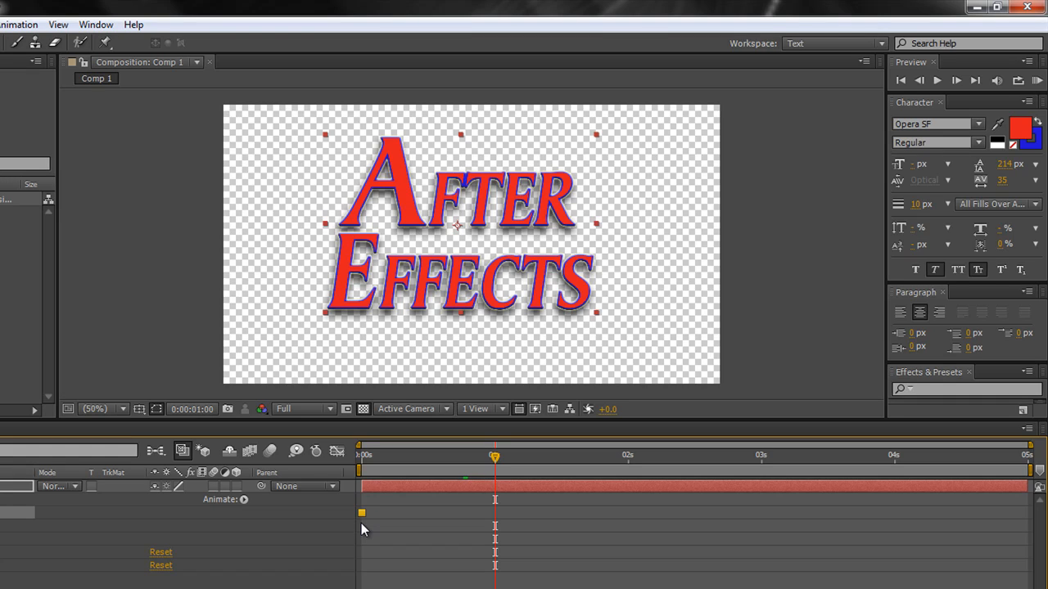
{"action": "mouse_move", "coordinate": [12, 503]}
{"action": "type", "text": "Creative"}
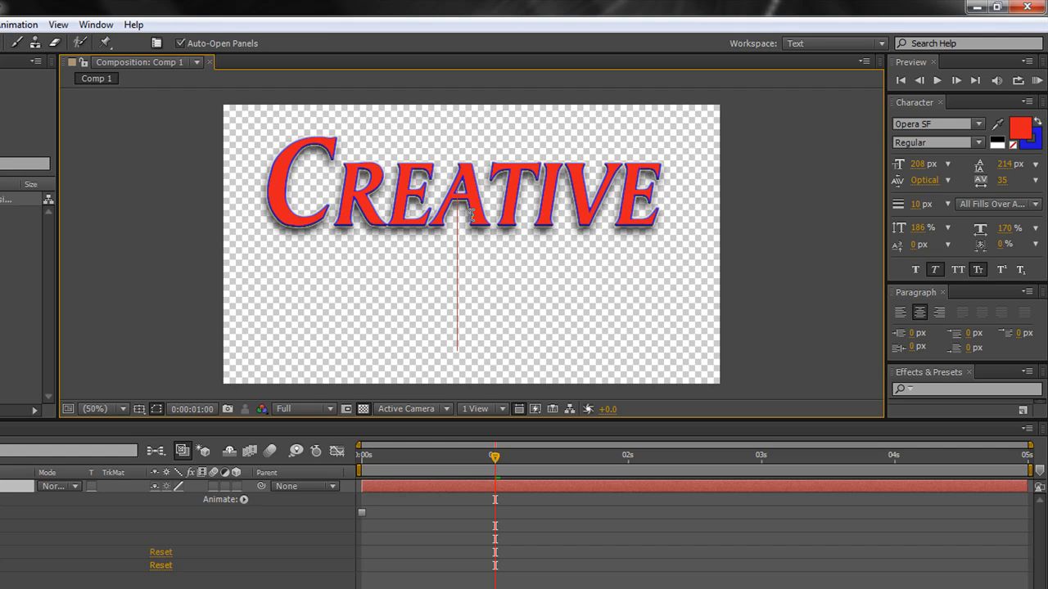
Complete the one-second text as 'Creative Cow' and color it orange.
{"action": "type", "text": "Cow"}
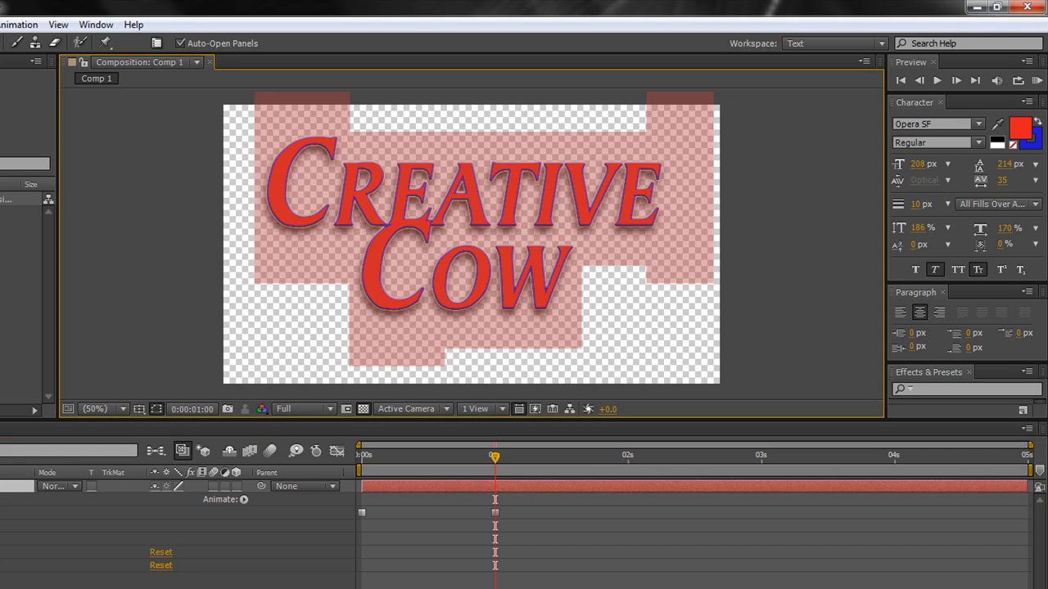
{"action": "left_click", "coordinate": [1019, 129]}
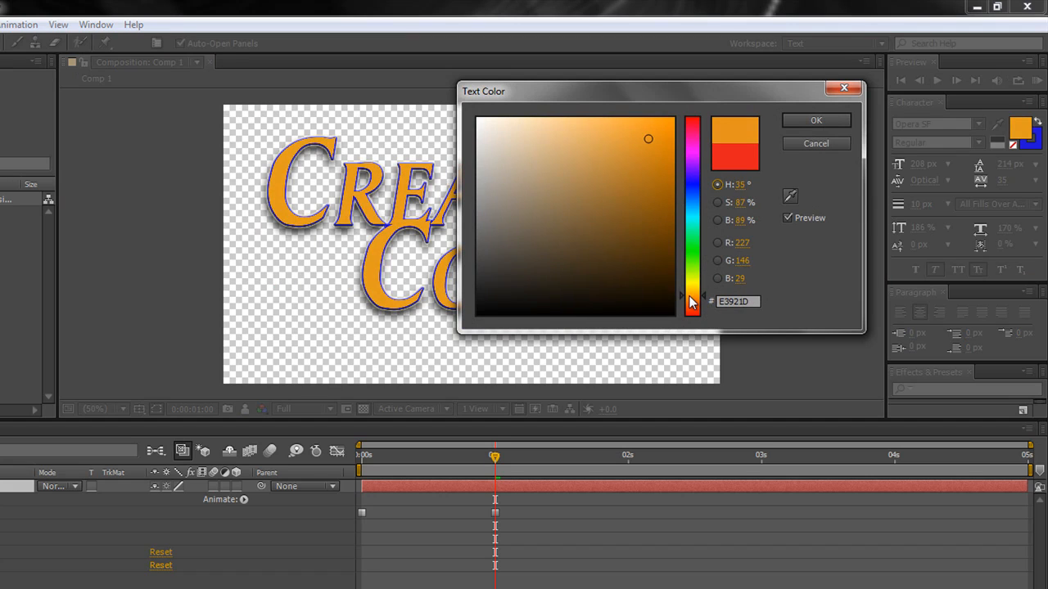
{"action": "left_click_drag", "start_coordinate": [649, 138], "coordinate": [657, 158]}
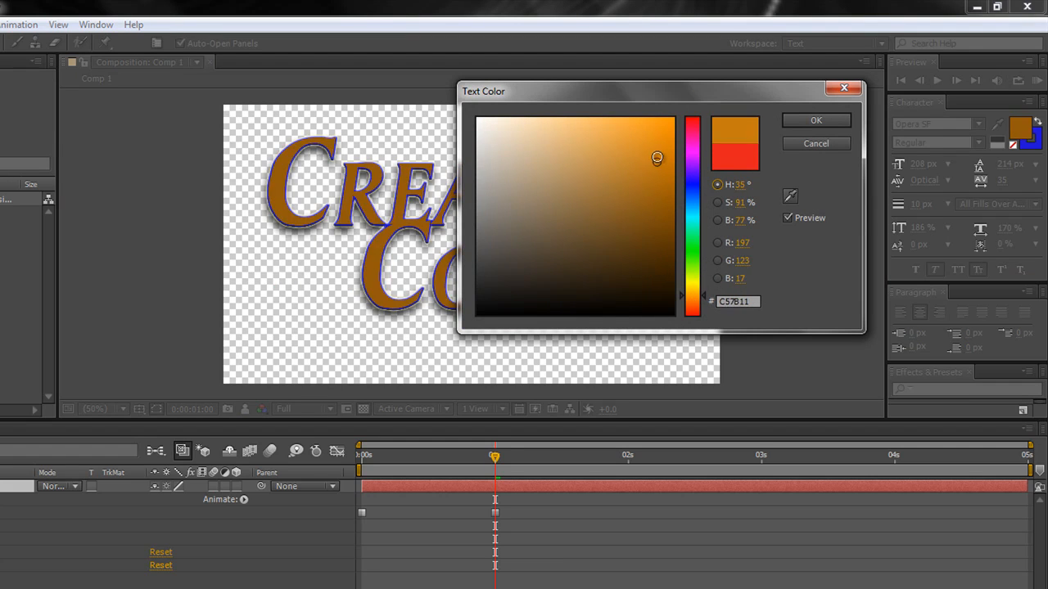
{"action": "left_click", "coordinate": [815, 120]}
{"action": "type", "text": "240"}
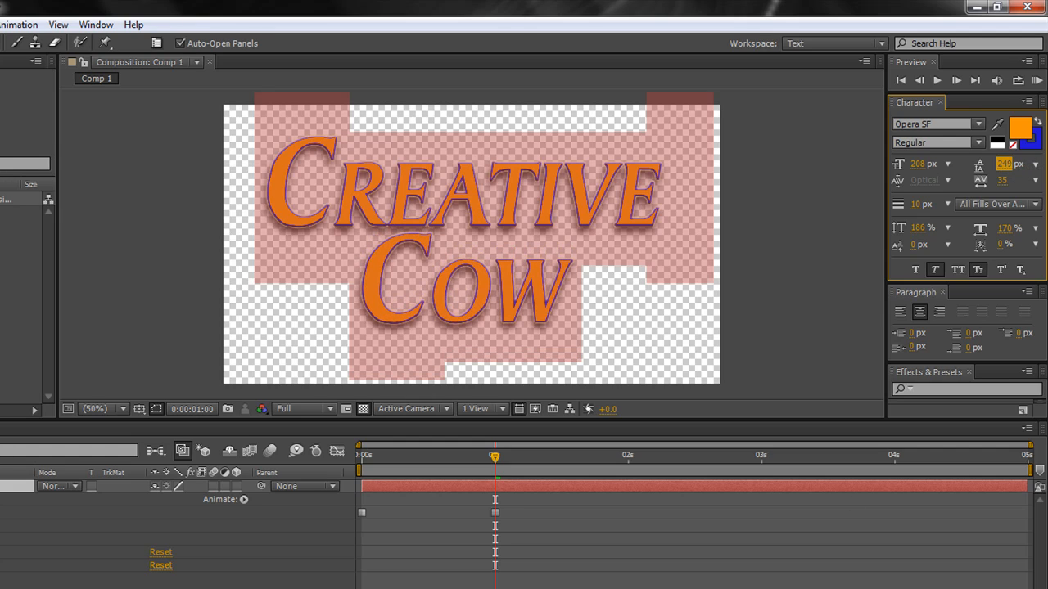
{"action": "mouse_move", "coordinate": [503, 538]}
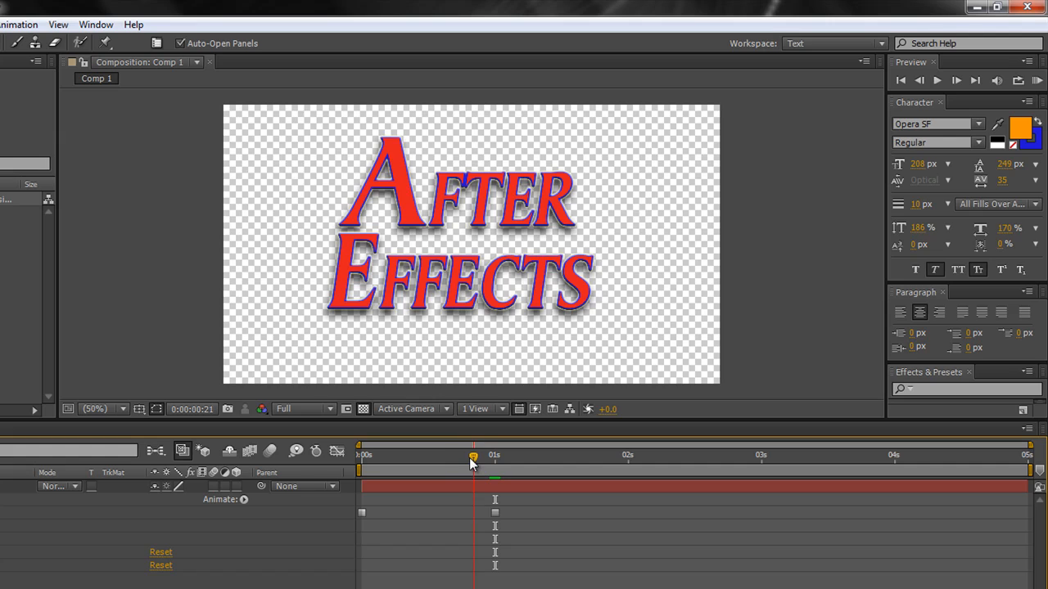
Move the time indicator to two seconds and set the text fill color to dark green.
{"action": "left_click_drag", "start_coordinate": [473, 456], "coordinate": [505, 456]}
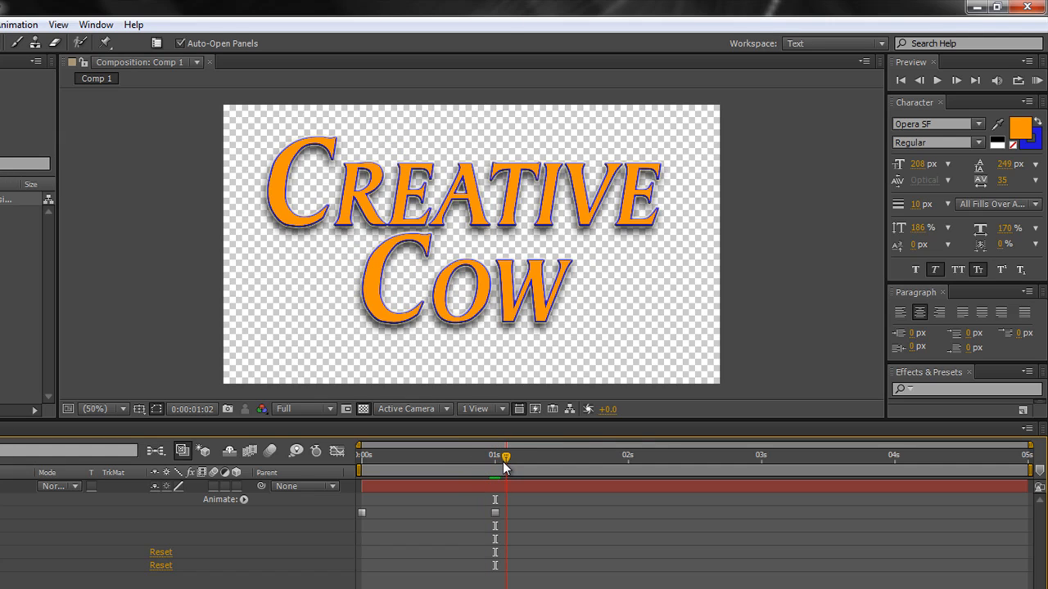
{"action": "left_click_drag", "start_coordinate": [505, 456], "coordinate": [627, 456]}
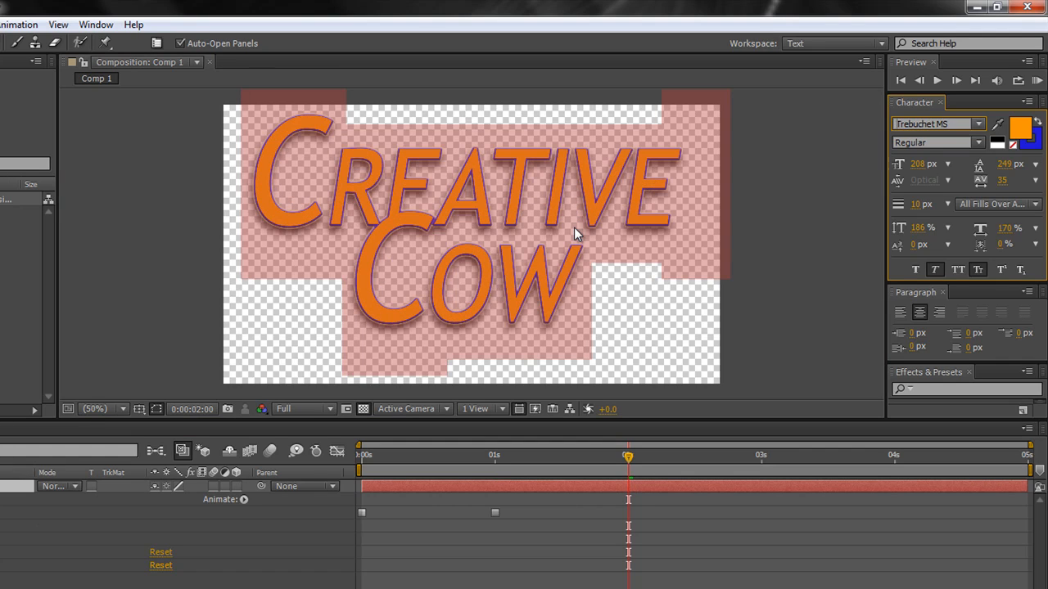
{"action": "mouse_move", "coordinate": [145, 307]}
{"action": "type", "text": "Training"}
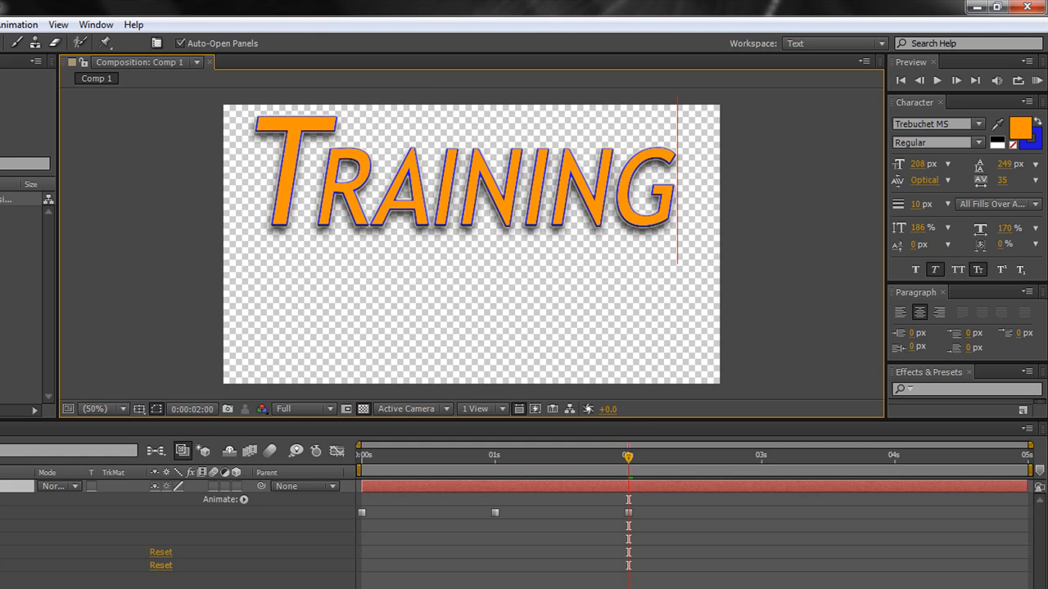
{"action": "left_click", "coordinate": [1019, 129]}
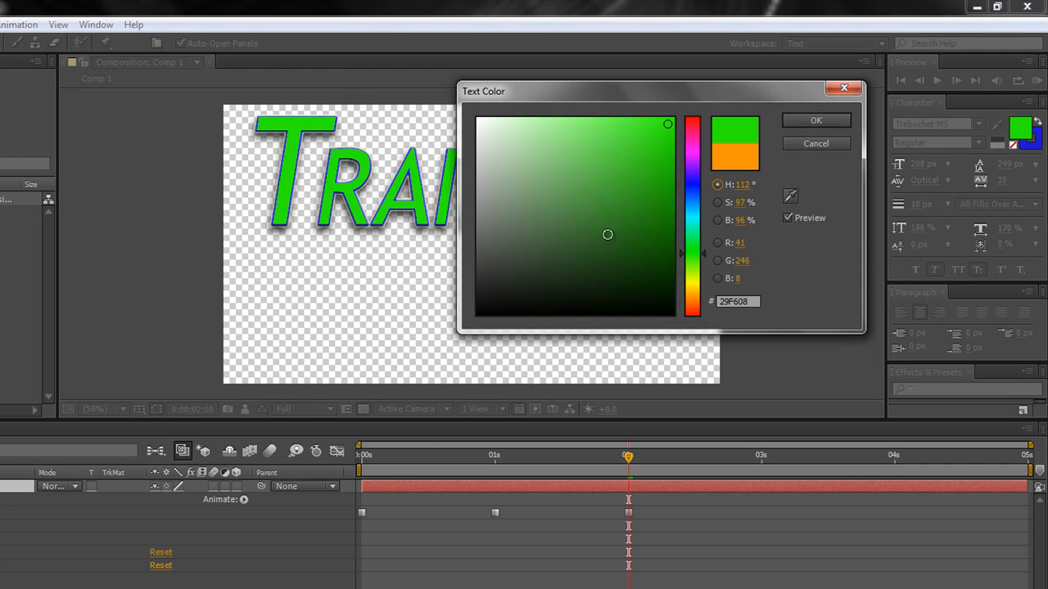
{"action": "left_click", "coordinate": [649, 241]}
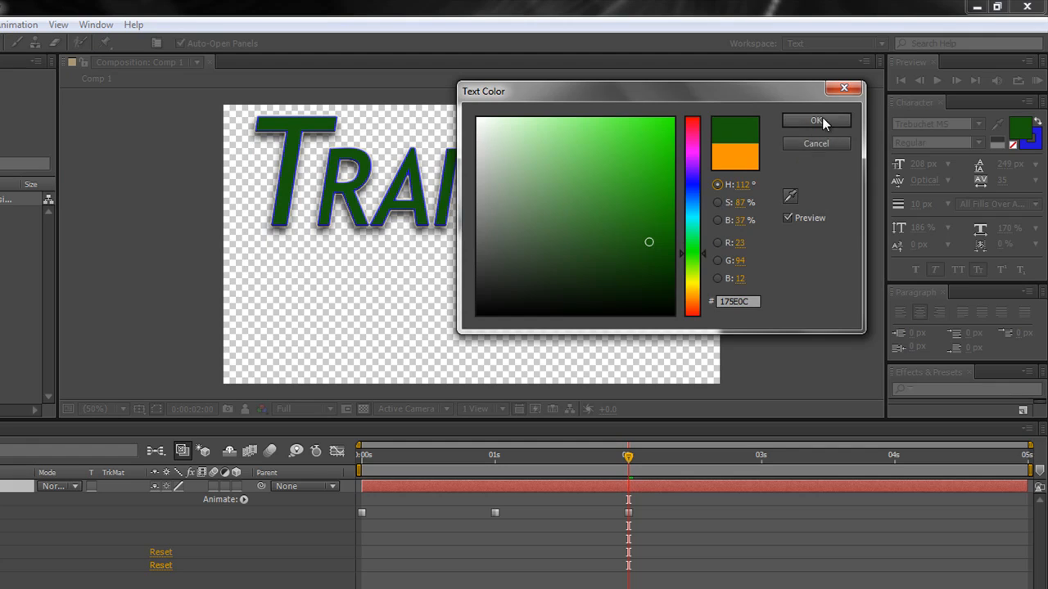
{"action": "left_click", "coordinate": [815, 120]}
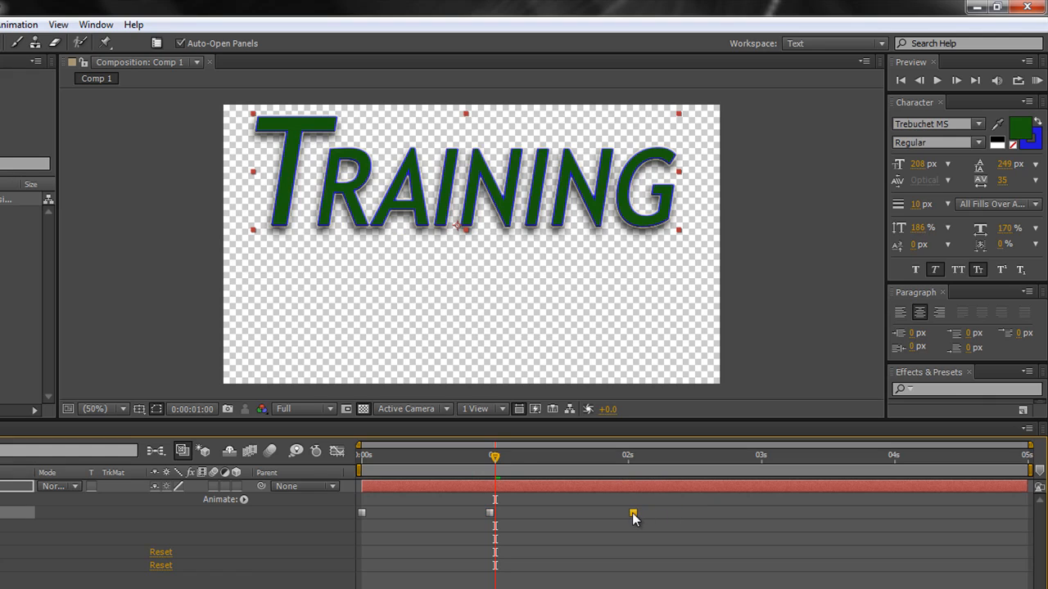
Drag two Source Text keyframes to new positions along the timeline.
{"action": "left_click_drag", "start_coordinate": [495, 455], "coordinate": [361, 456]}
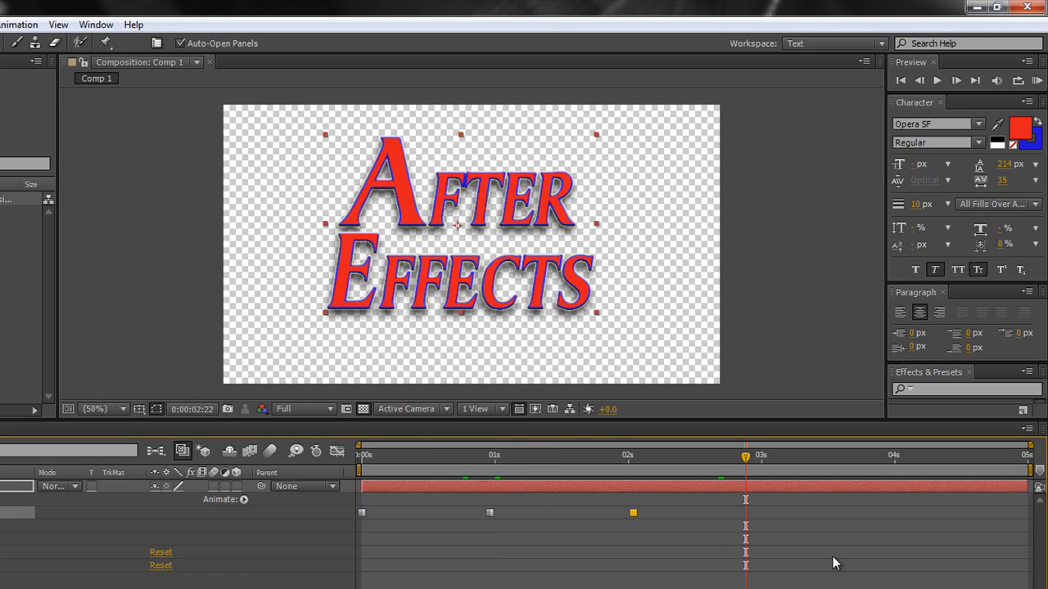
{"action": "mouse_move", "coordinate": [499, 536]}
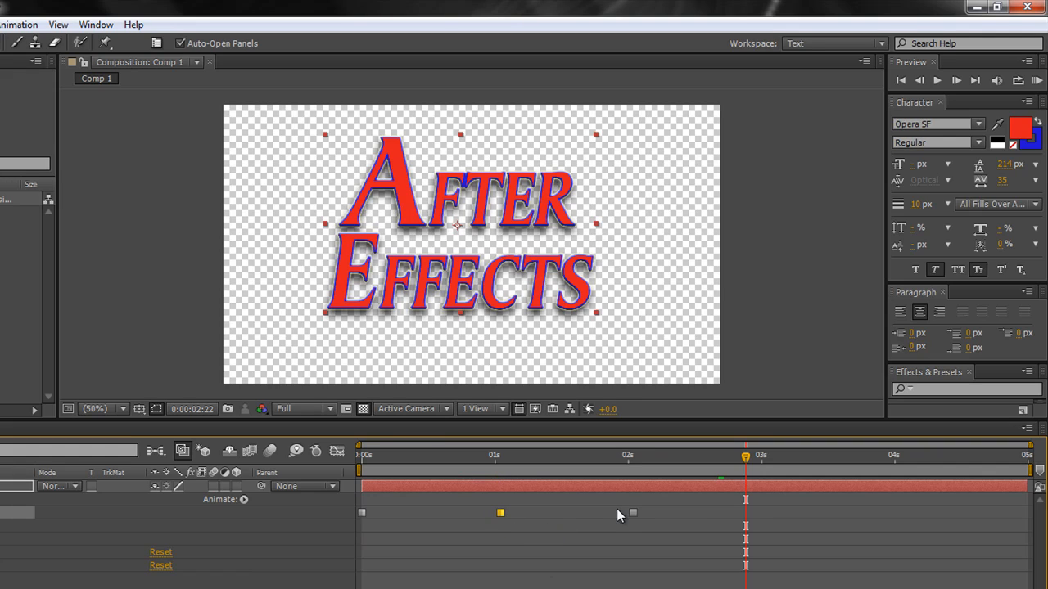
{"action": "left_click_drag", "start_coordinate": [500, 513], "coordinate": [627, 513]}
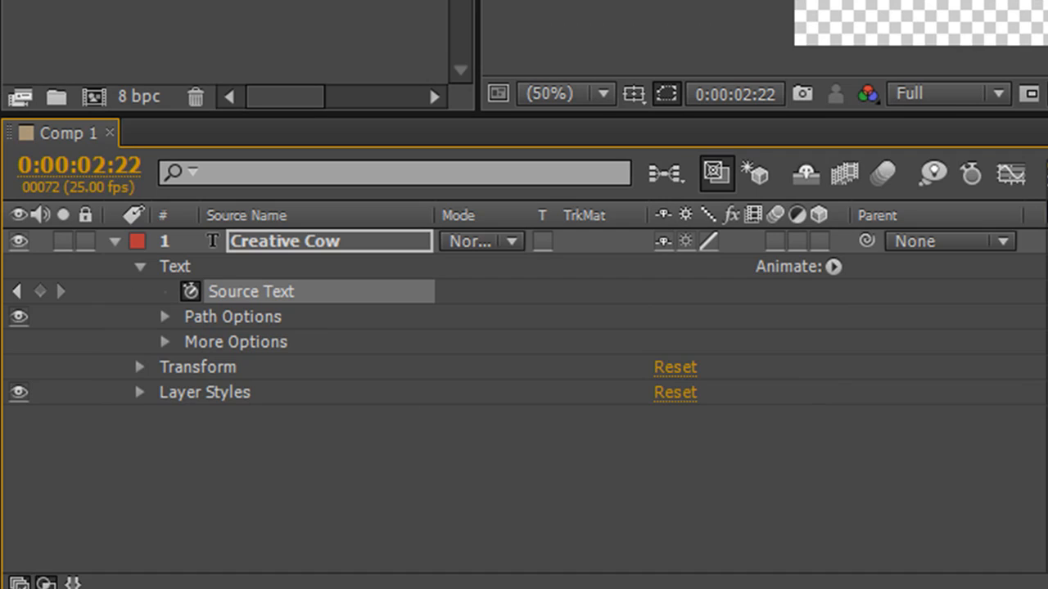
{"action": "mouse_move", "coordinate": [173, 329]}
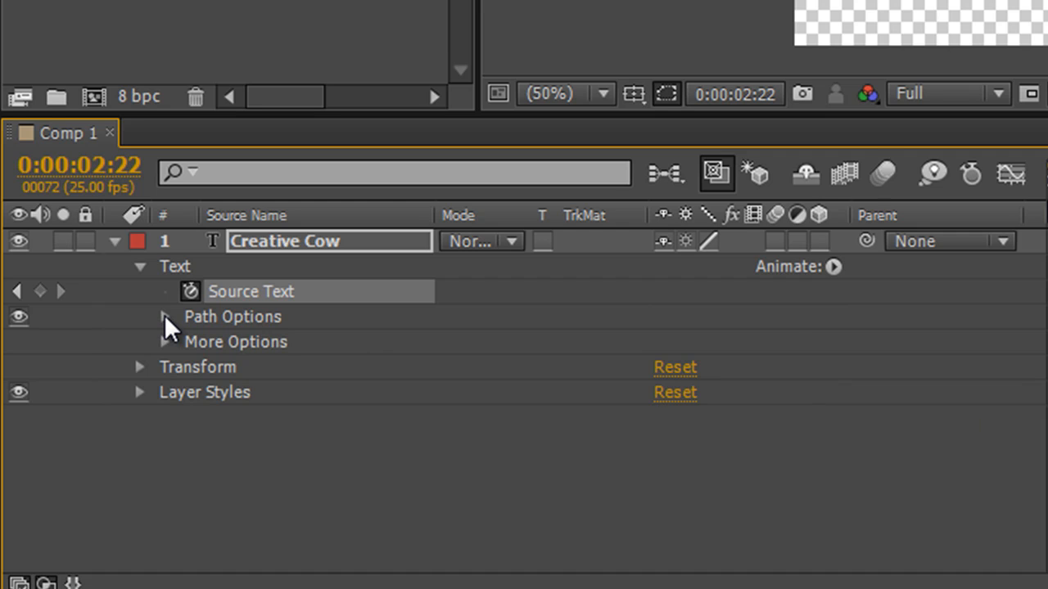
Expand Path Options under the title layer's Text group to show Path set to None.
{"action": "left_click", "coordinate": [164, 317]}
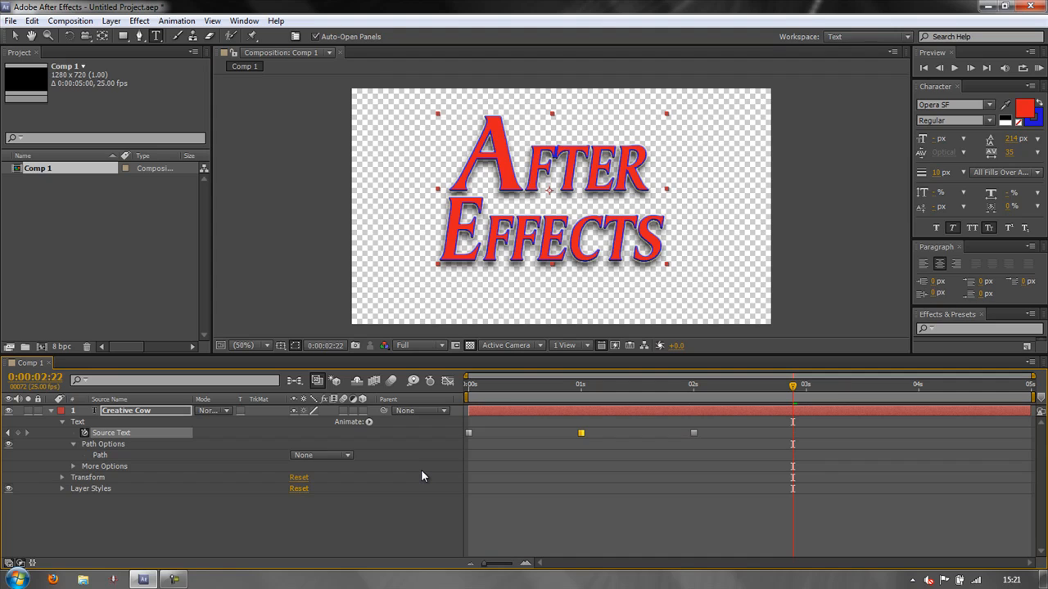
{"action": "mouse_move", "coordinate": [427, 440]}
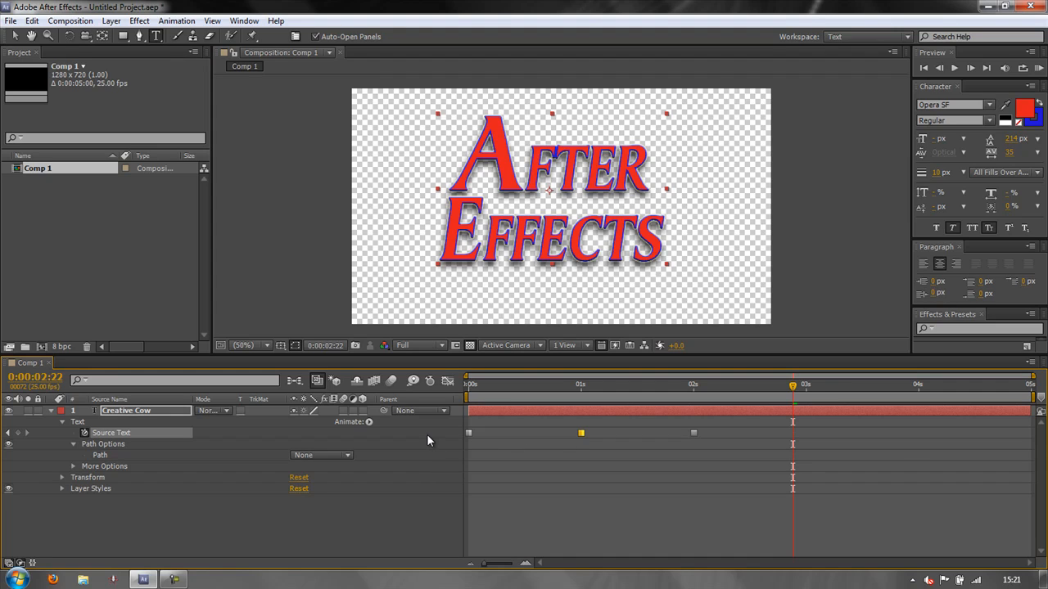
{"action": "mouse_move", "coordinate": [644, 443]}
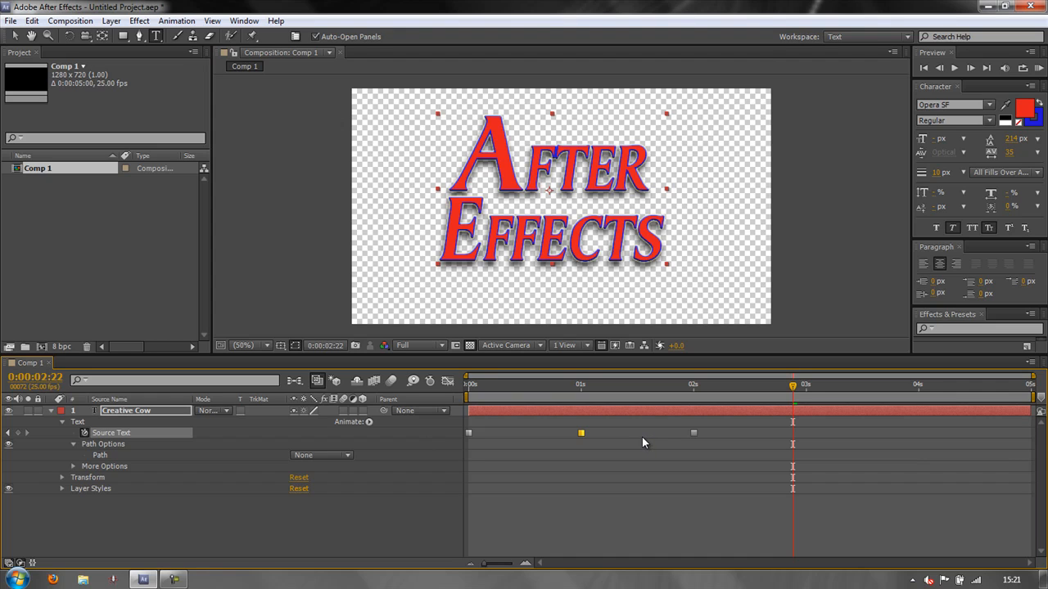
{"action": "mouse_move", "coordinate": [626, 423]}
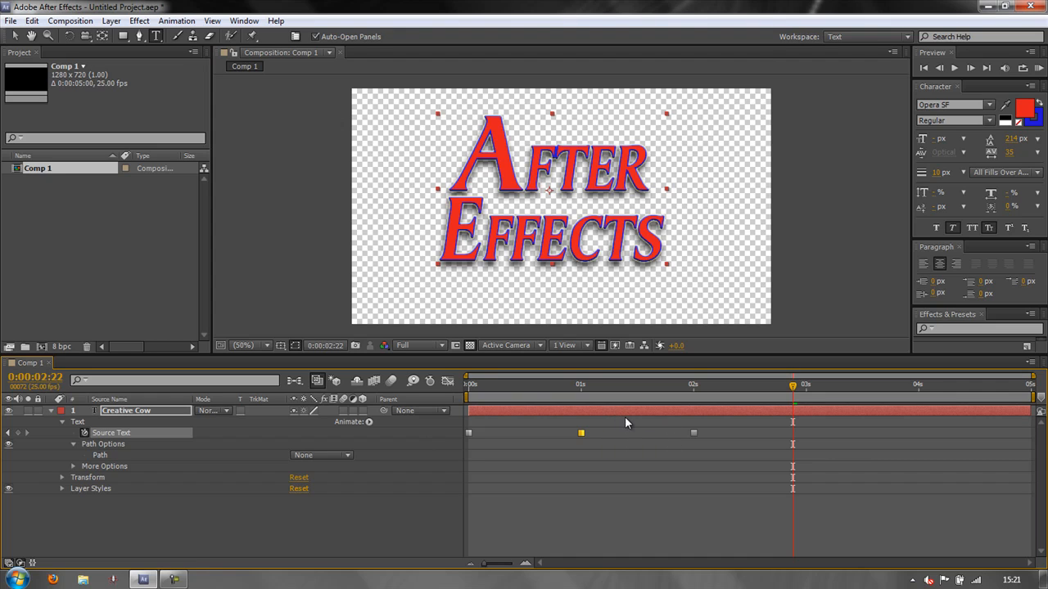
{"action": "mouse_move", "coordinate": [628, 449]}
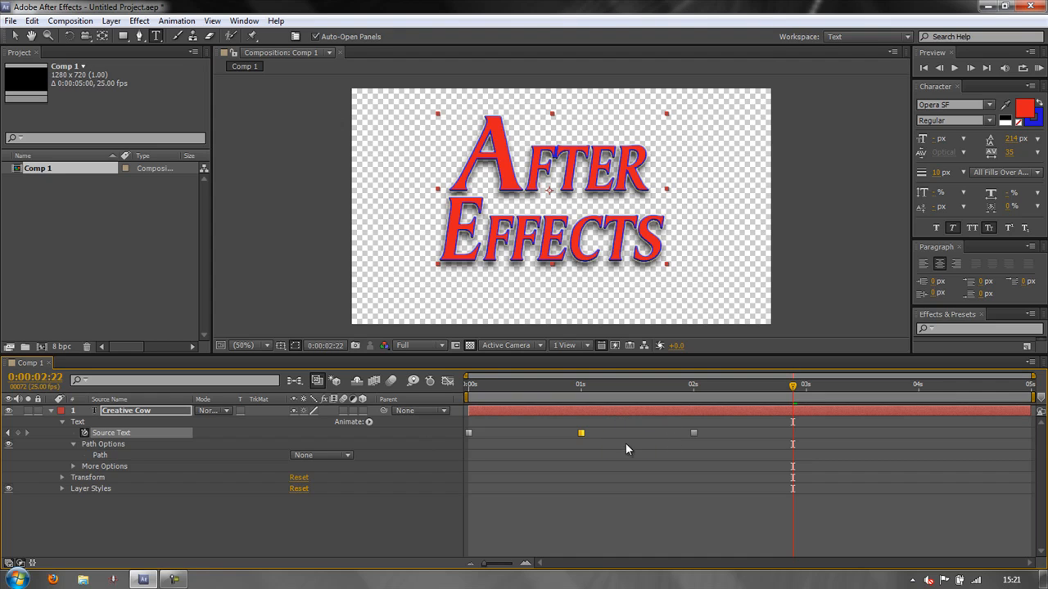